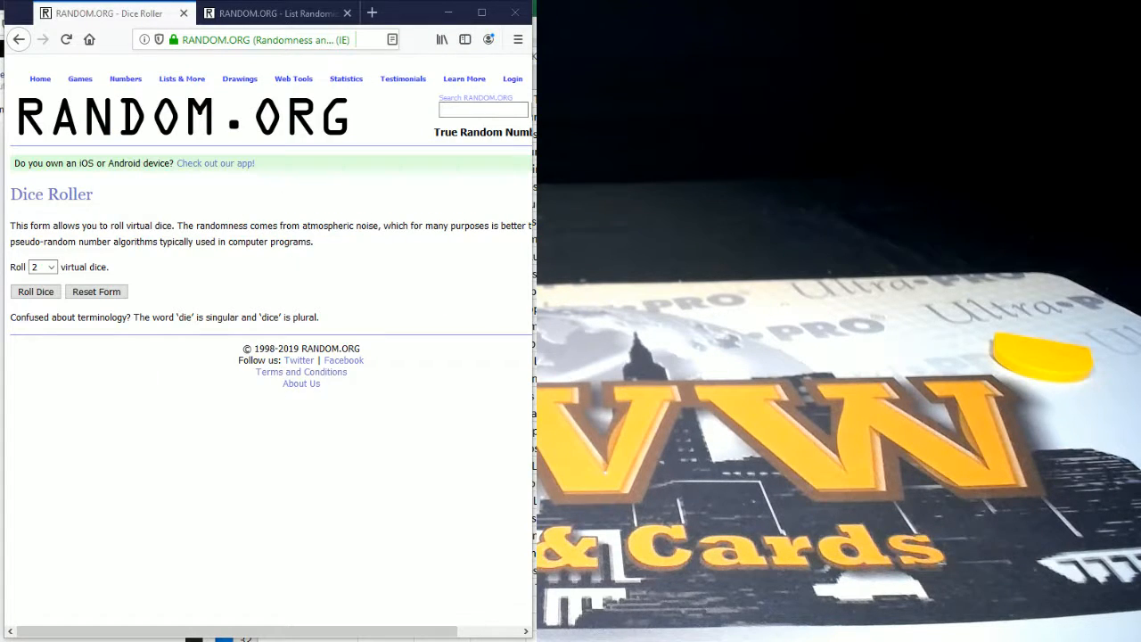
{"action": "mouse_move", "coordinate": [100, 358]}
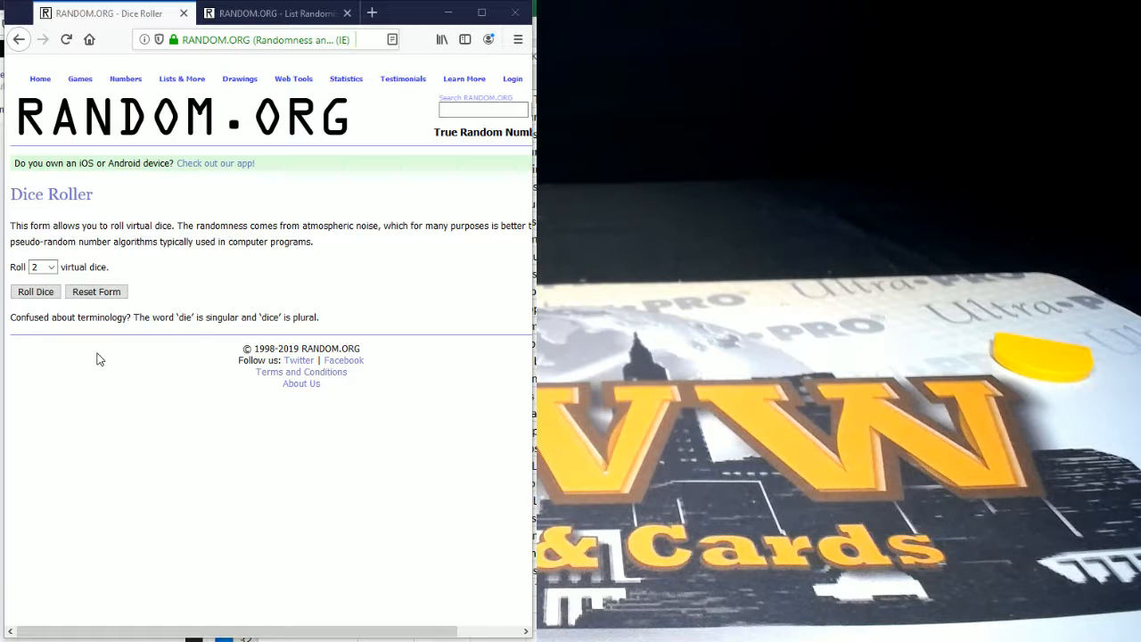
Roll two virtual dice in the Dice Roller, then move on to the List Randomizer
{"action": "left_click", "coordinate": [36, 293]}
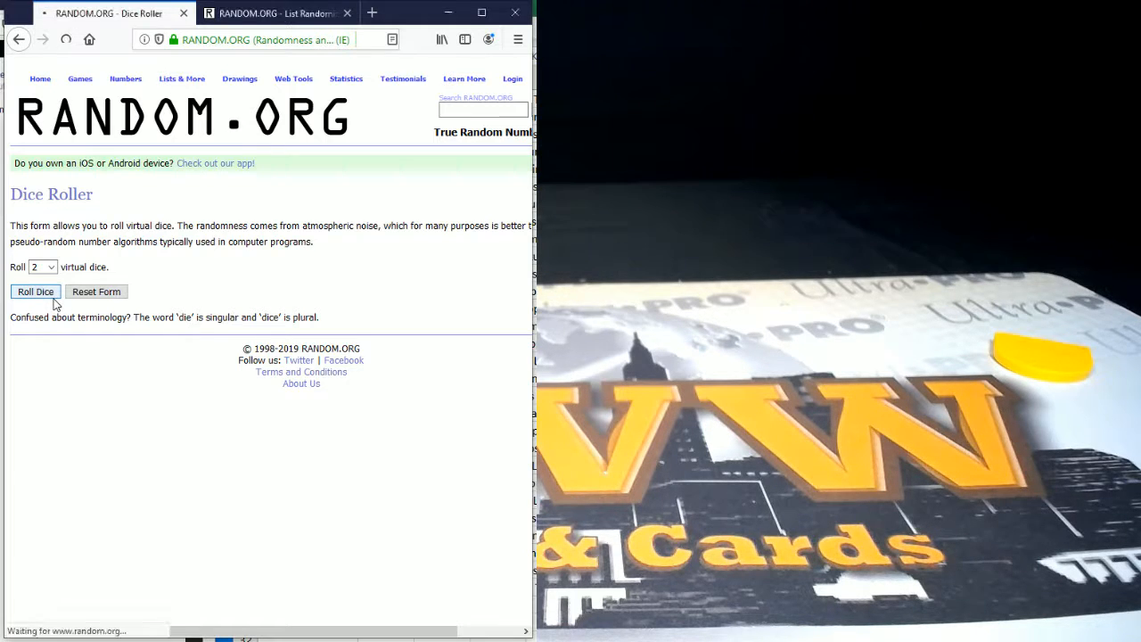
{"action": "left_click", "coordinate": [36, 293]}
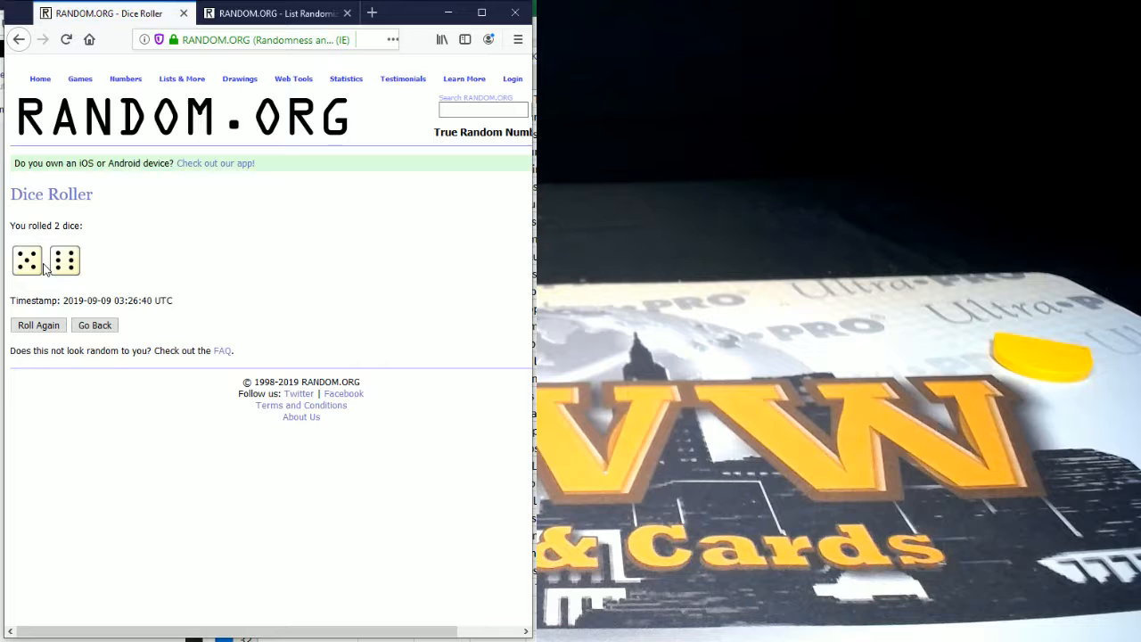
{"action": "left_click", "coordinate": [271, 13]}
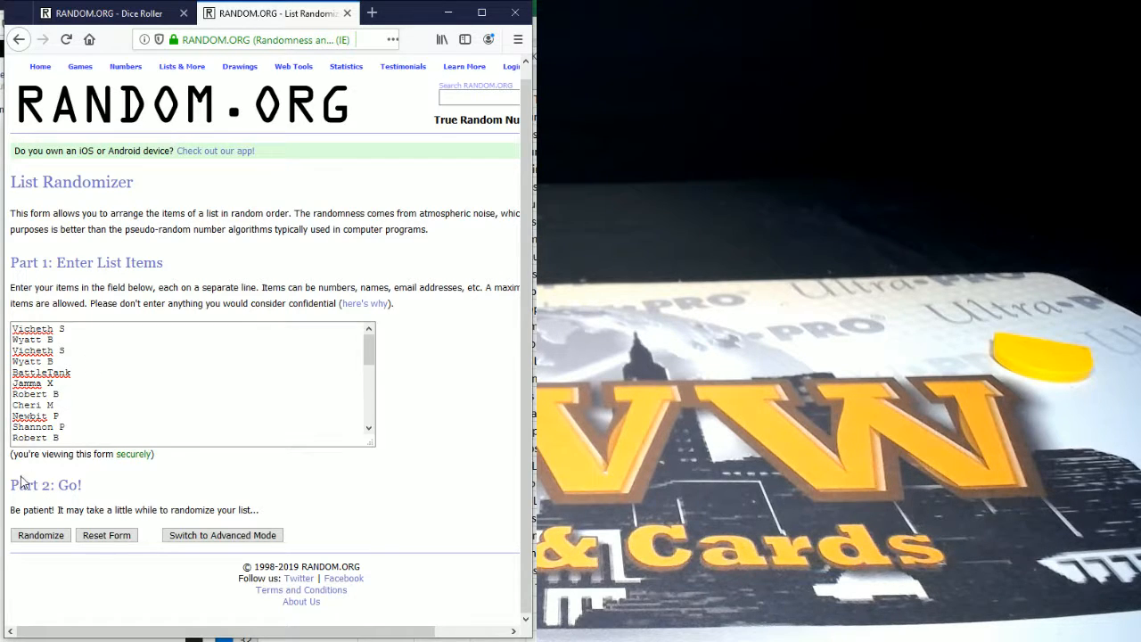
Randomize the 28 buyer names and review the shuffled order
{"action": "left_click", "coordinate": [40, 535]}
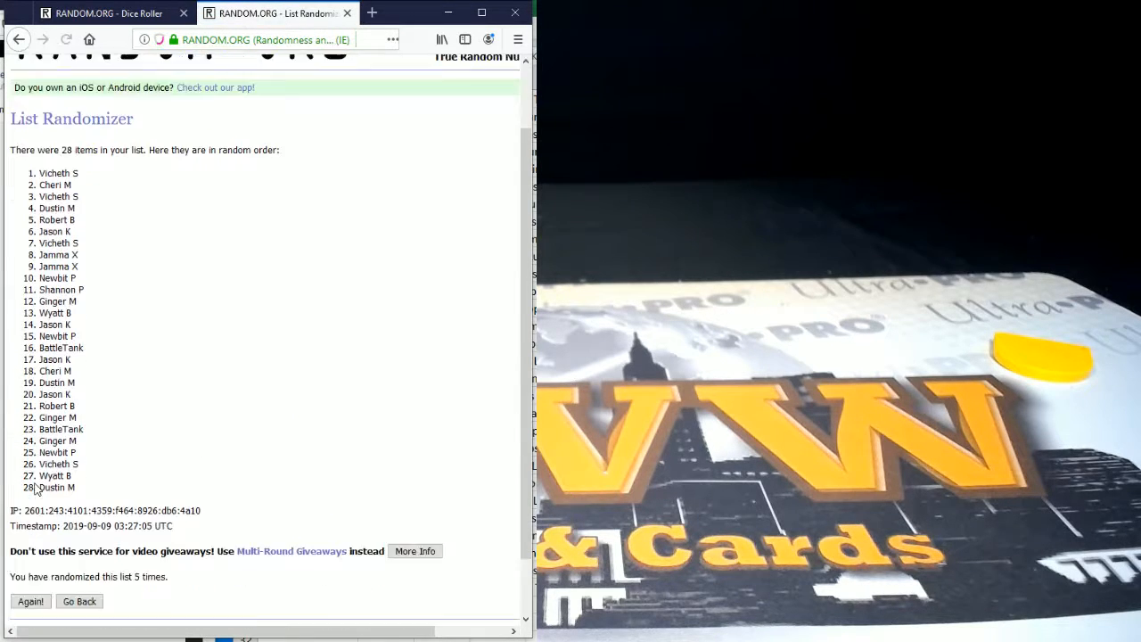
{"action": "scroll", "scroll_direction": "down", "scroll_amount": 3}
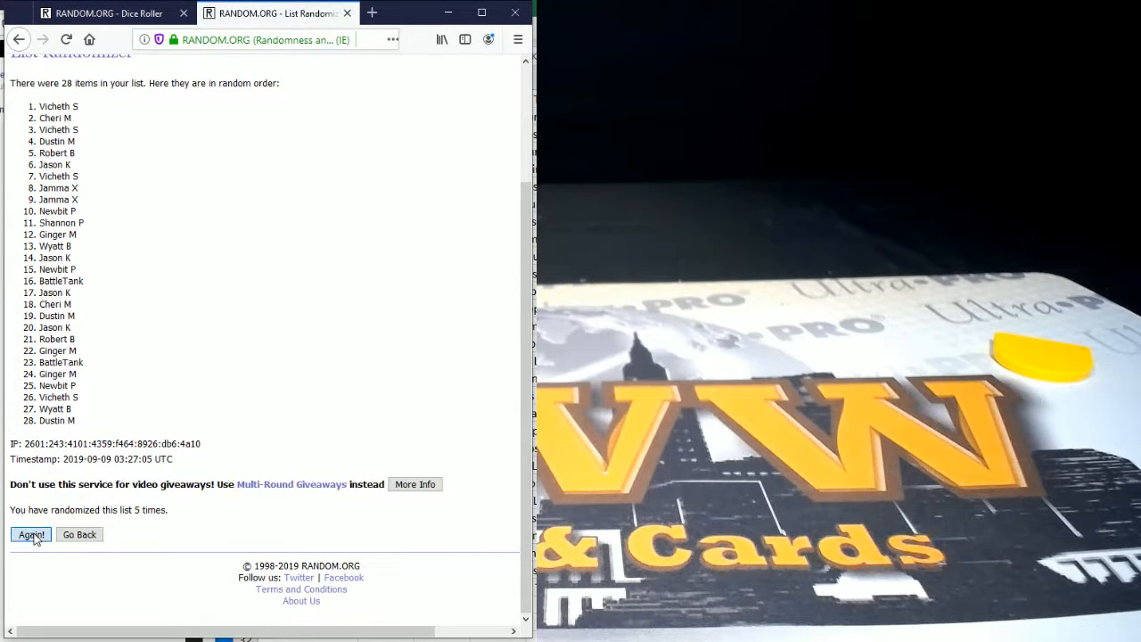
Reshuffle the 28 buyer names three more times, reaching eight randomizations
{"action": "left_click", "coordinate": [31, 535]}
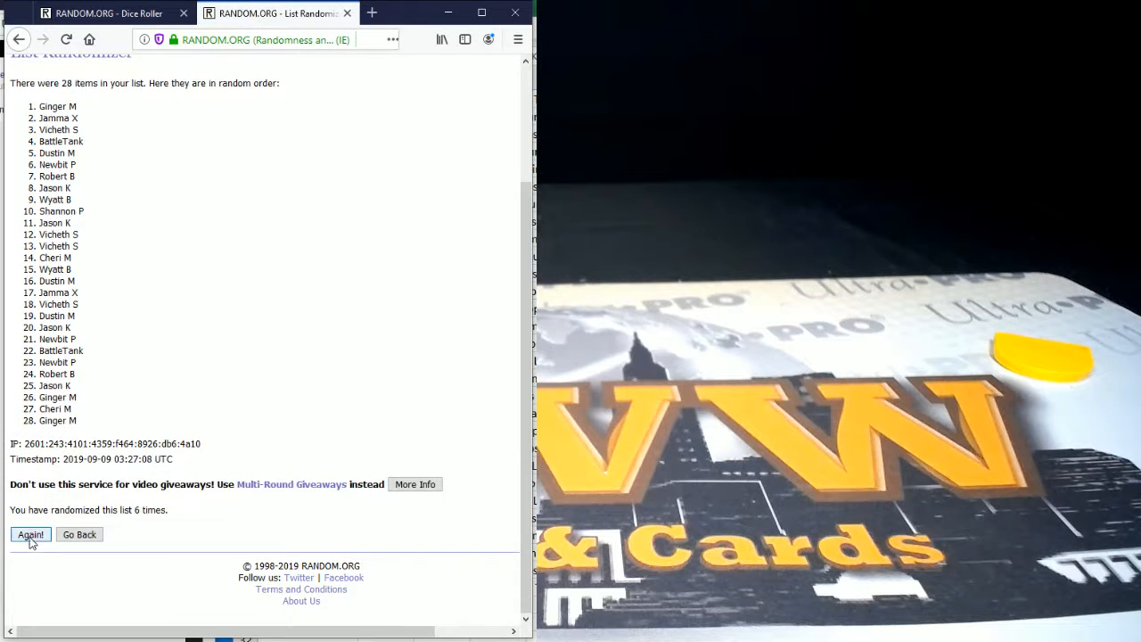
{"action": "left_click", "coordinate": [30, 535]}
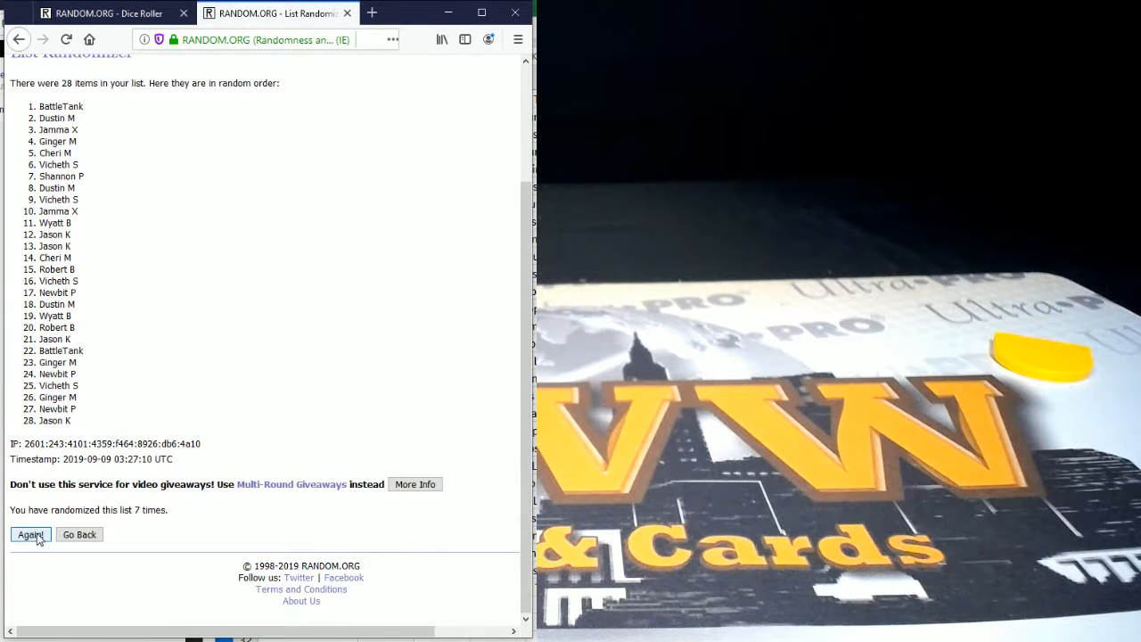
{"action": "left_click", "coordinate": [30, 535]}
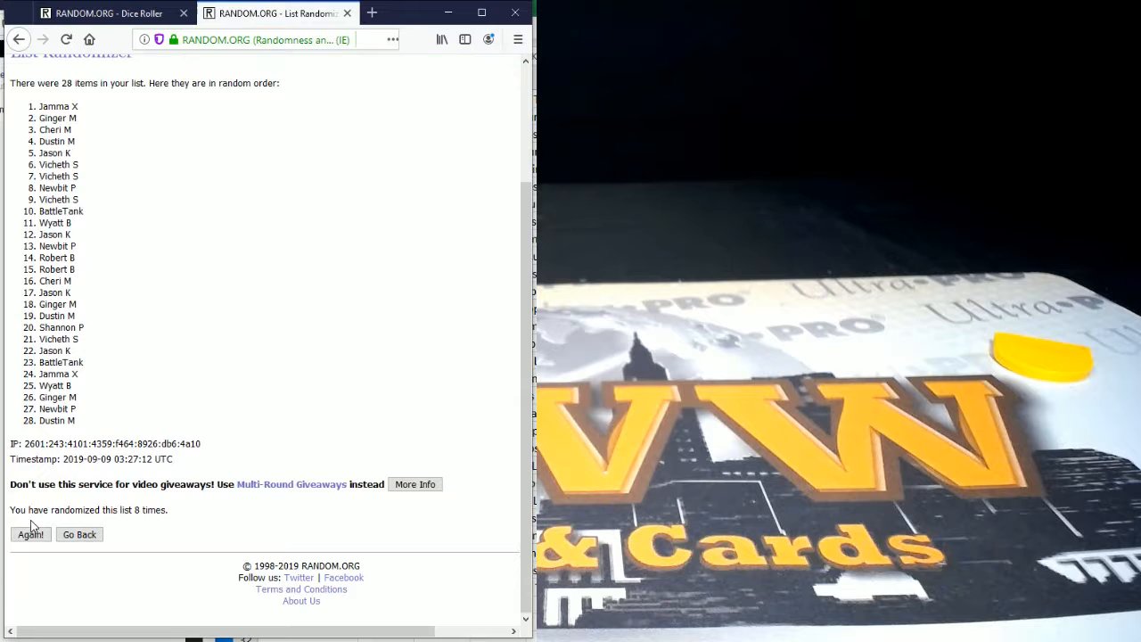